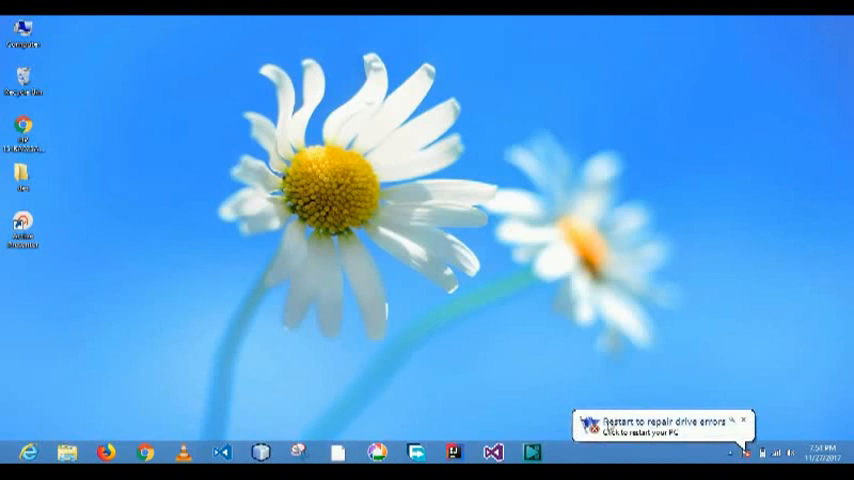
pyautogui.moveTo(578, 356)
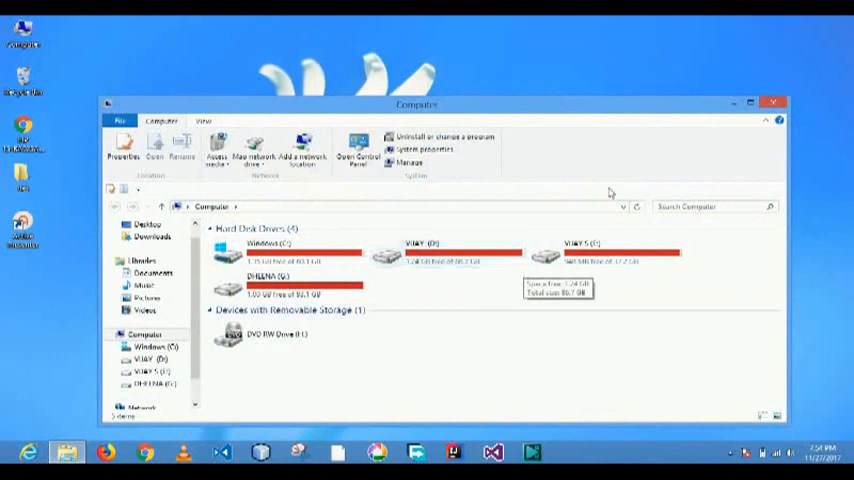
pyautogui.moveTo(418, 65)
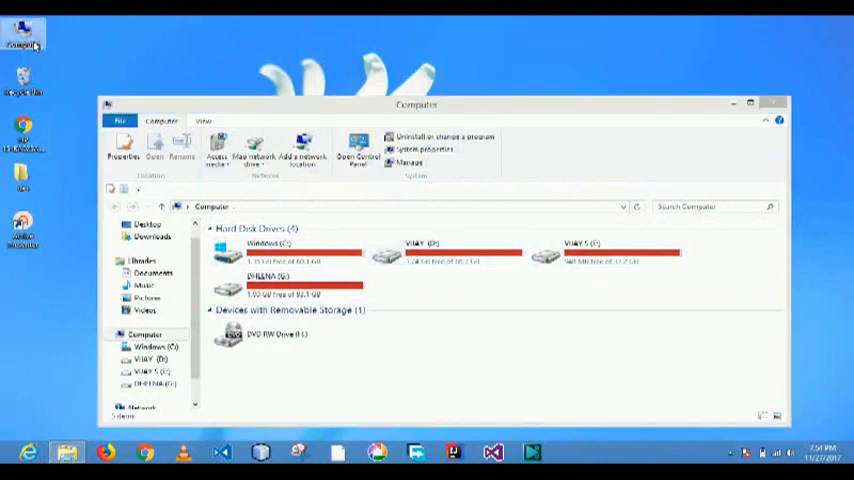
# Step: Open Computer Management via Manage and show Storage > Disk Management's volume list
pyautogui.rightClick(24, 35)
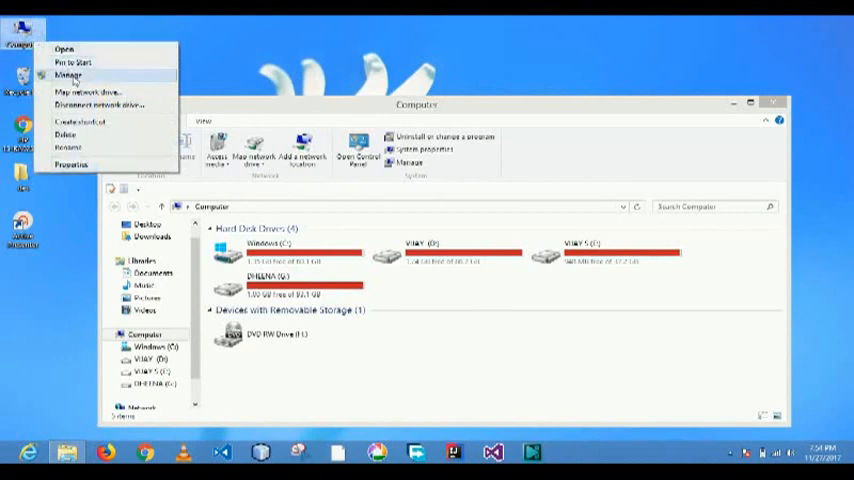
pyautogui.click(69, 74)
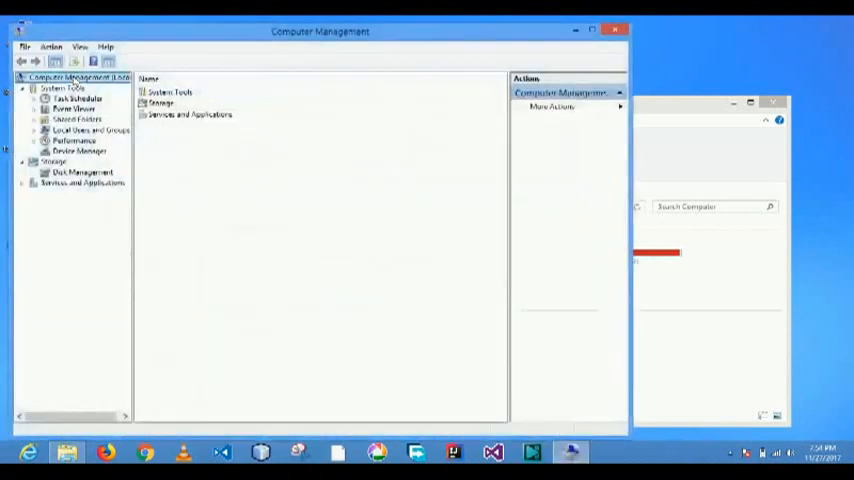
pyautogui.click(85, 172)
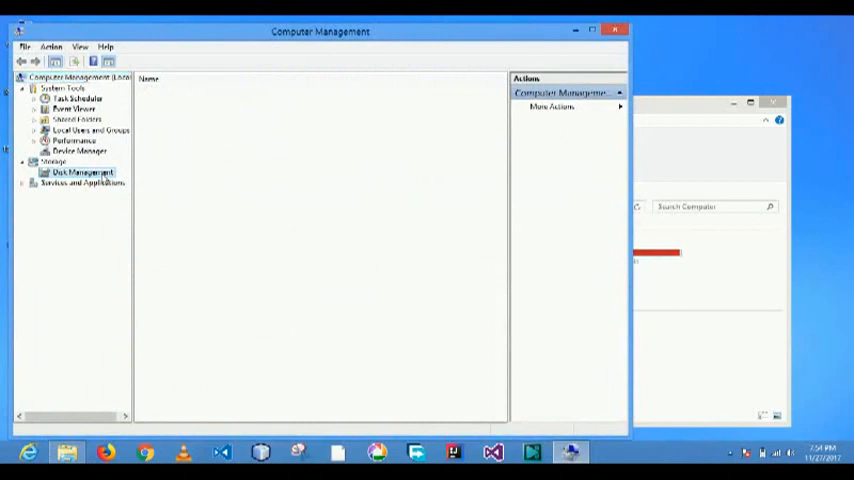
pyautogui.click(83, 172)
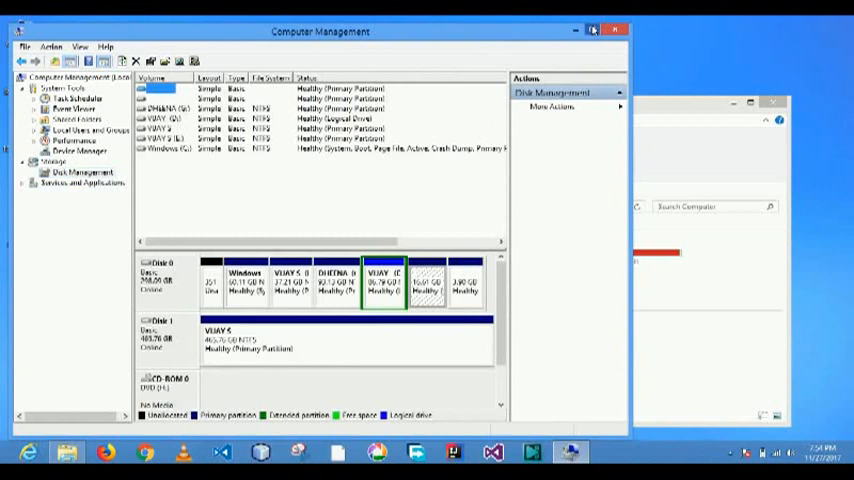
# Step: Maximize Computer Management and select the VIJAY 5 partition on Disk 1
pyautogui.click(593, 30)
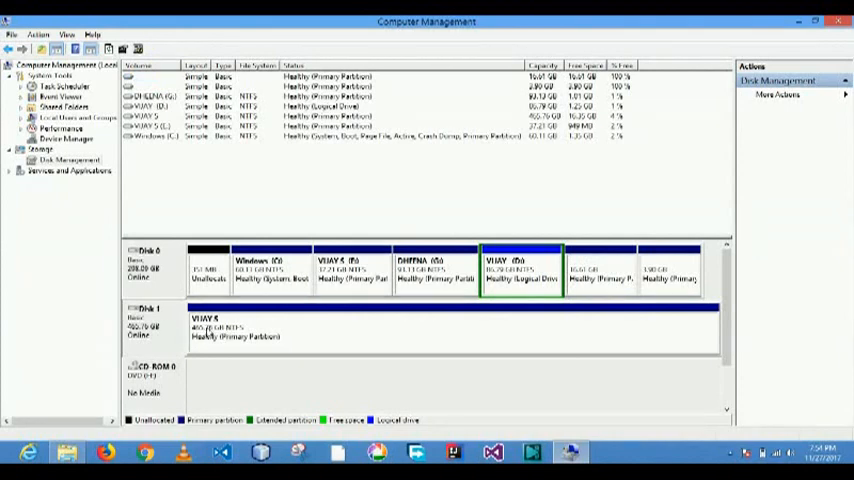
pyautogui.click(235, 330)
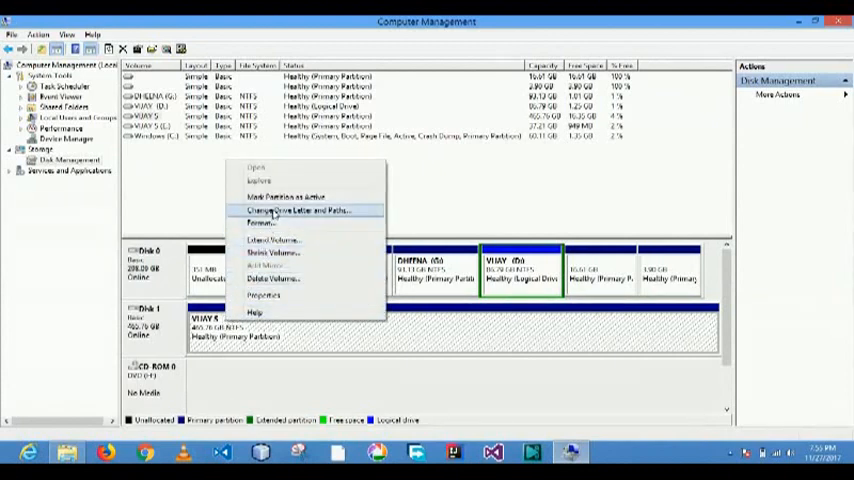
# Step: Add drive letter K to the VIJAY 5 partition via Change Drive Letter and Paths
pyautogui.click(300, 210)
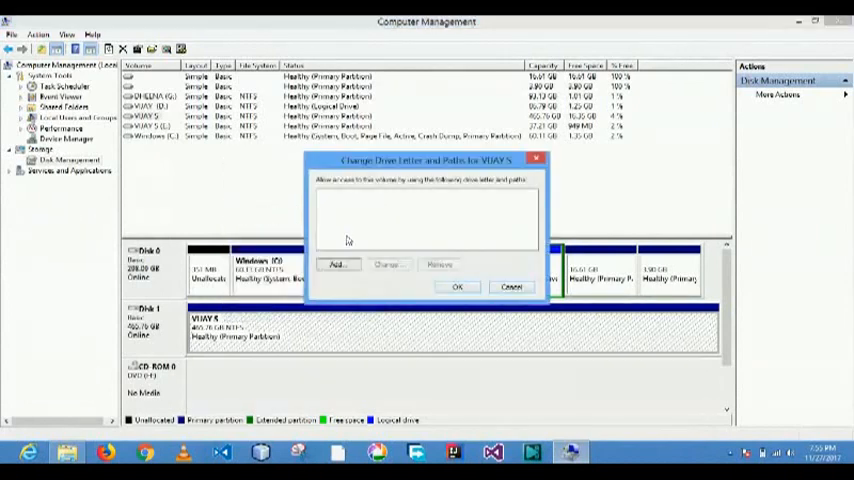
pyautogui.click(337, 264)
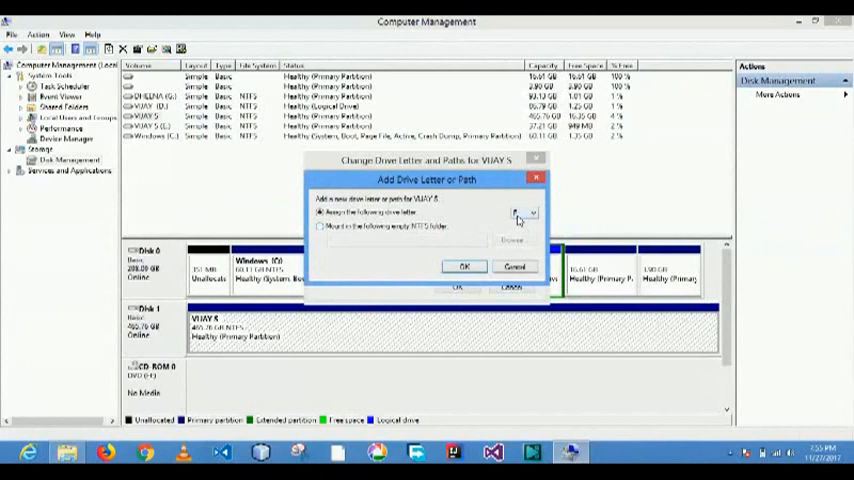
pyautogui.click(528, 213)
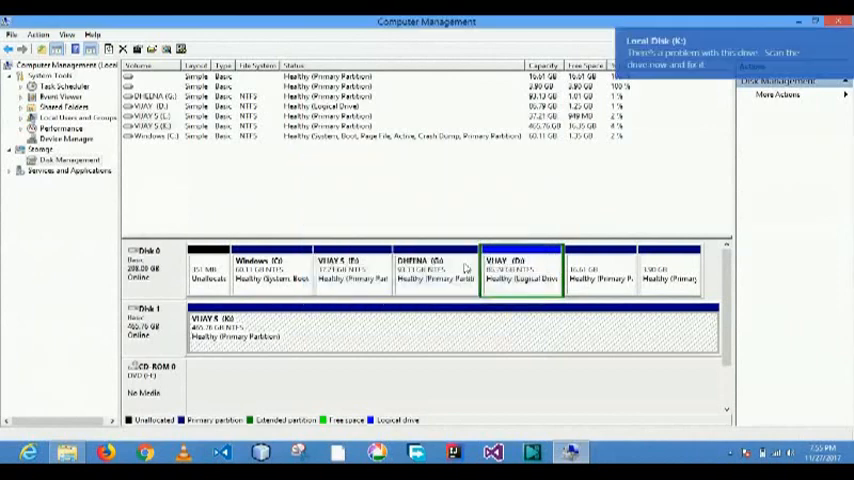
pyautogui.moveTo(695, 163)
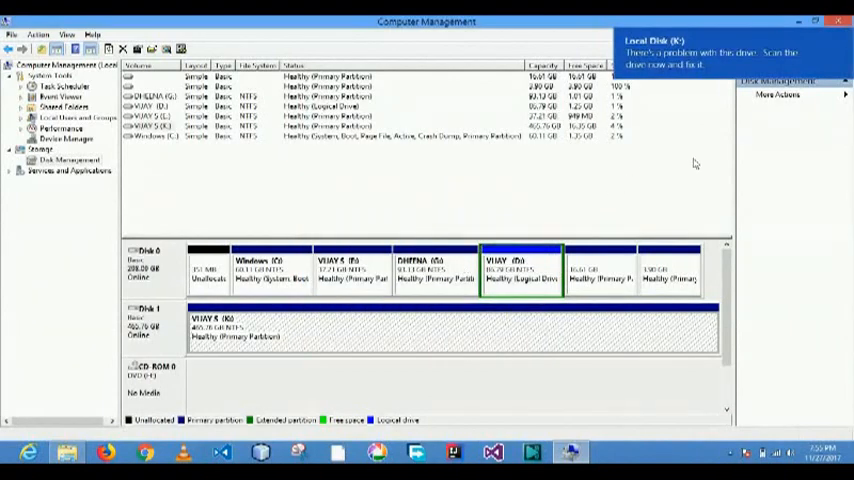
pyautogui.moveTo(735, 72)
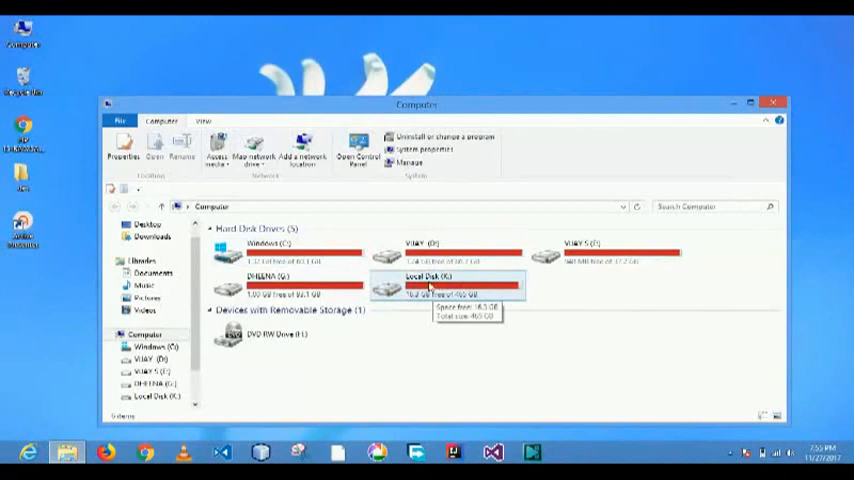
# Step: Open Local Disk (K:) in Computer to browse folders like Books, GAMES and MOVIES
pyautogui.doubleClick(447, 285)
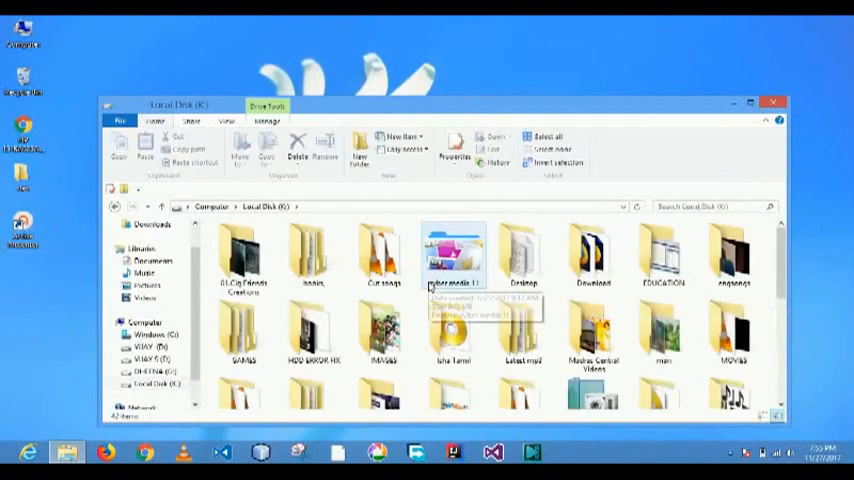